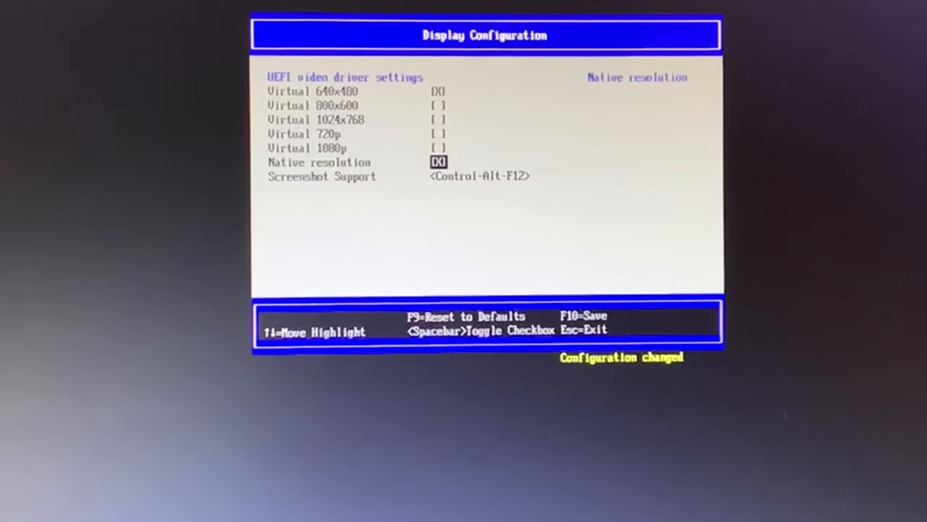
Save the 640x480 display resolution change, exit setup and reset the Raspberry Pi to apply it
key(up)
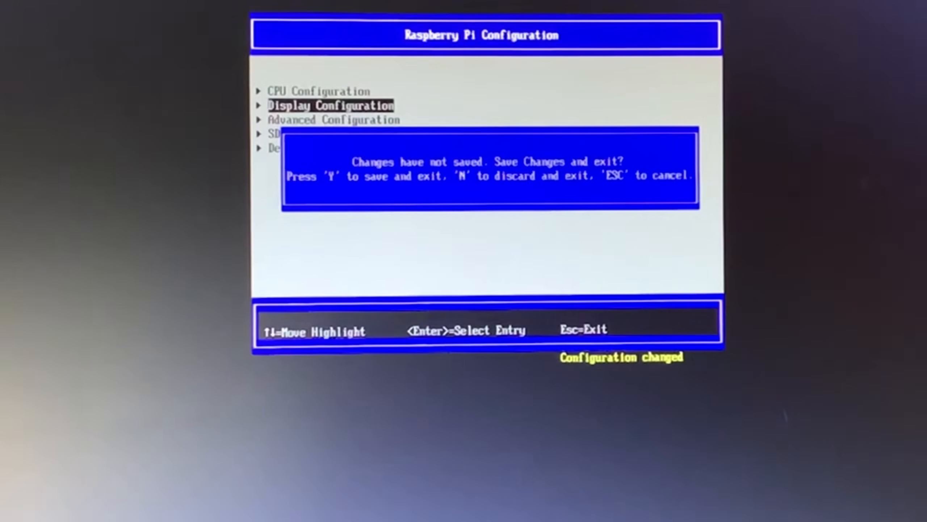
key(y)
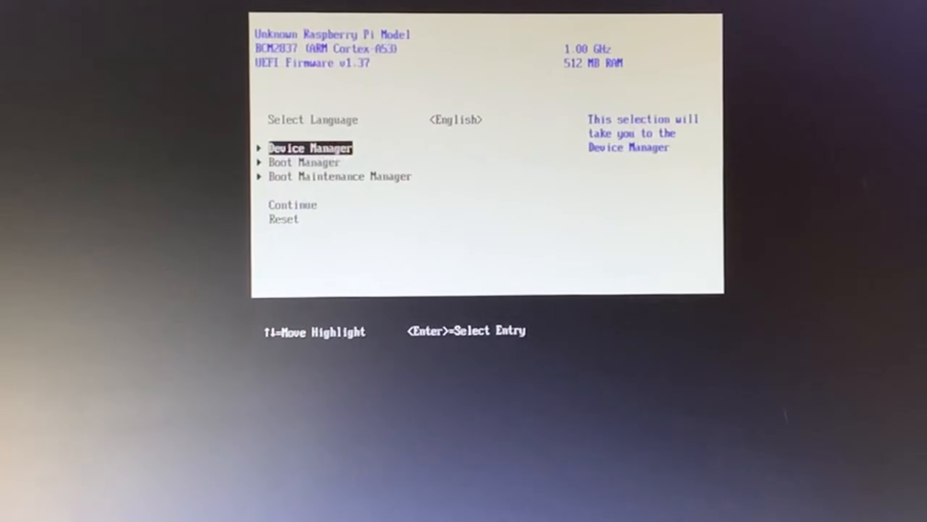
key(Down)
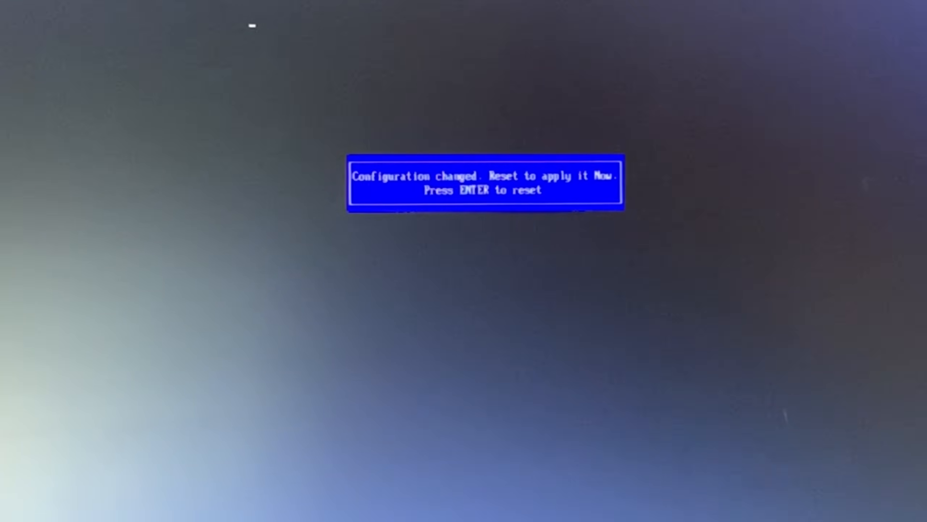
key(enter)
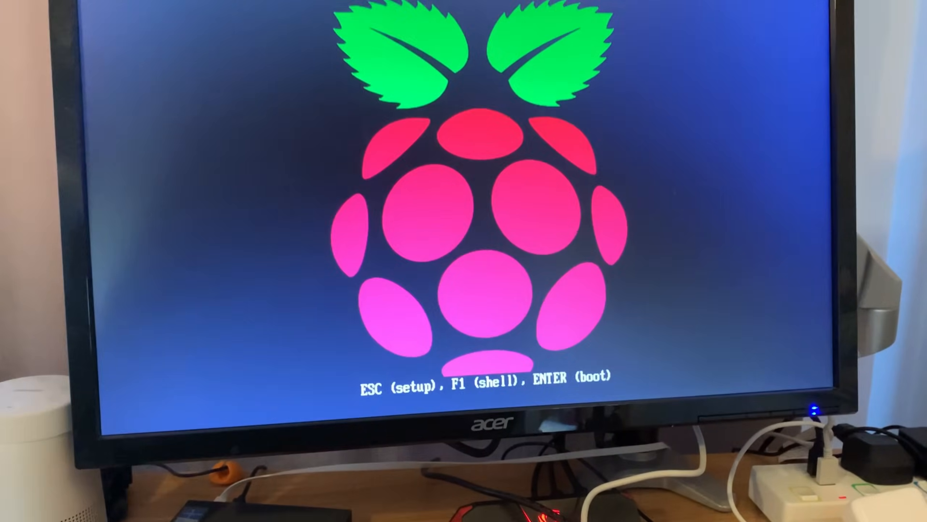
Interrupt the boot splash with Esc to re-enter the UEFI firmware setup
key(Escape)
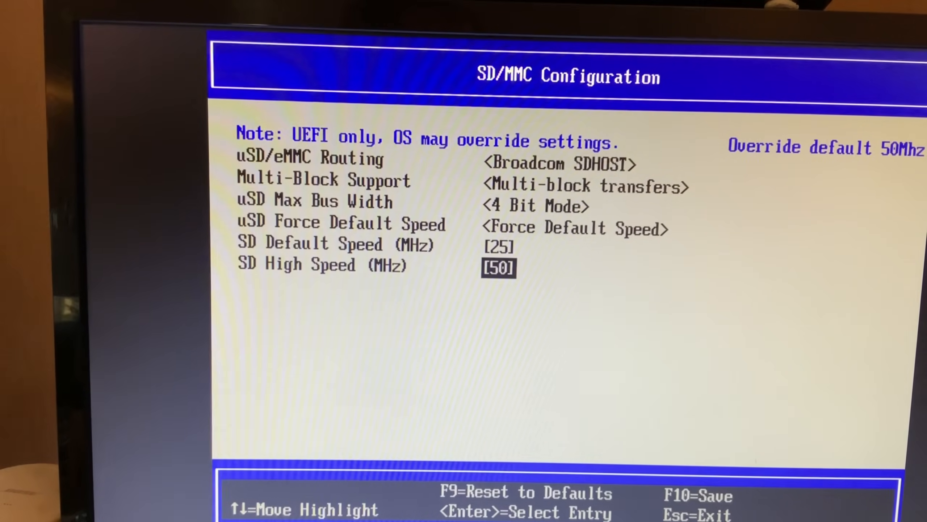